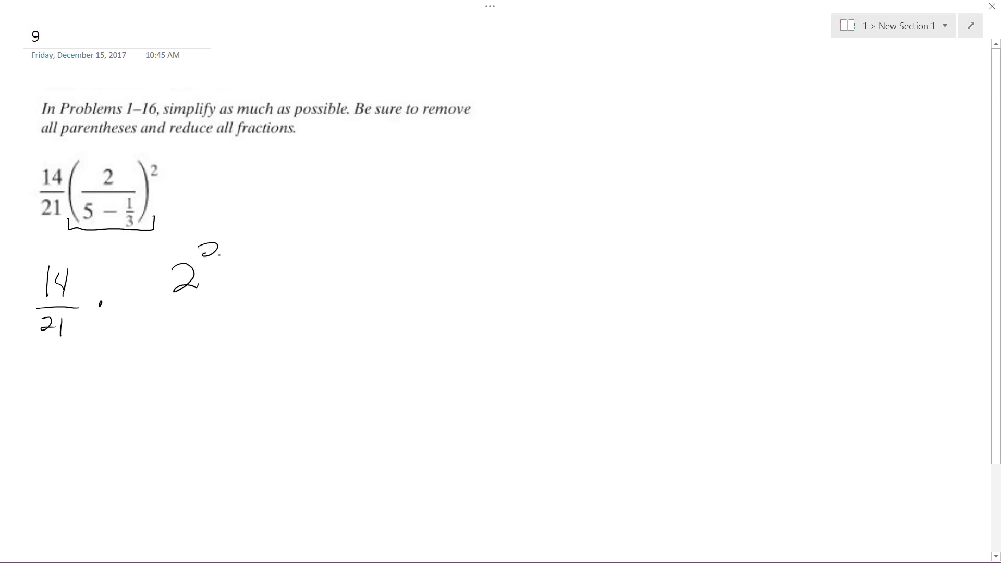
# Step: Handwrite 14/21 · 2/(14/3) ⇒ 2 · 3/14 and cross out the 14
pyautogui.moveTo(145, 310); pyautogui.dragTo(253, 310)
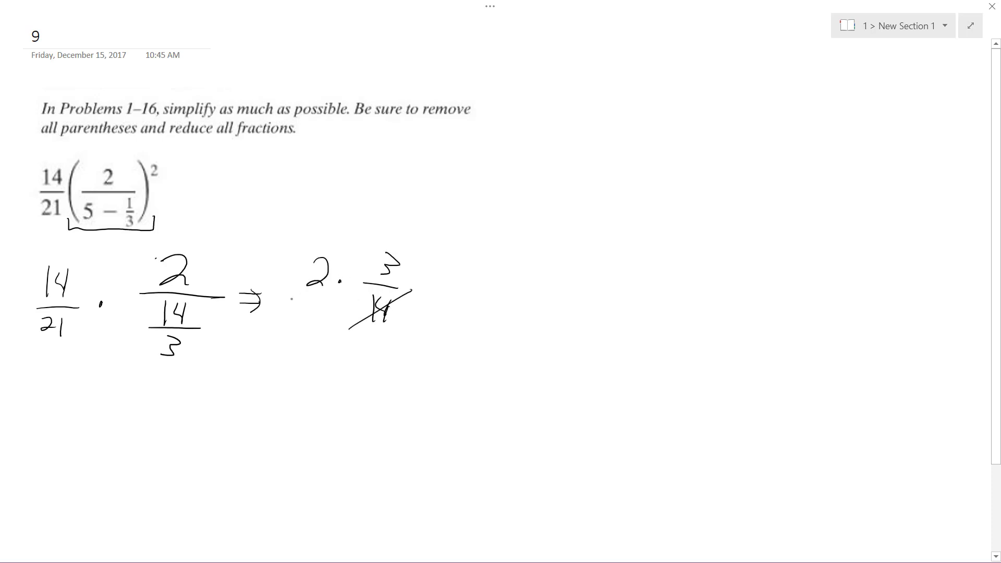
# Step: Cancel 2 against 14 to get (3/7)², write 9/49 below, and begin a new line with 14/21
pyautogui.moveTo(296, 300); pyautogui.dragTo(358, 245)
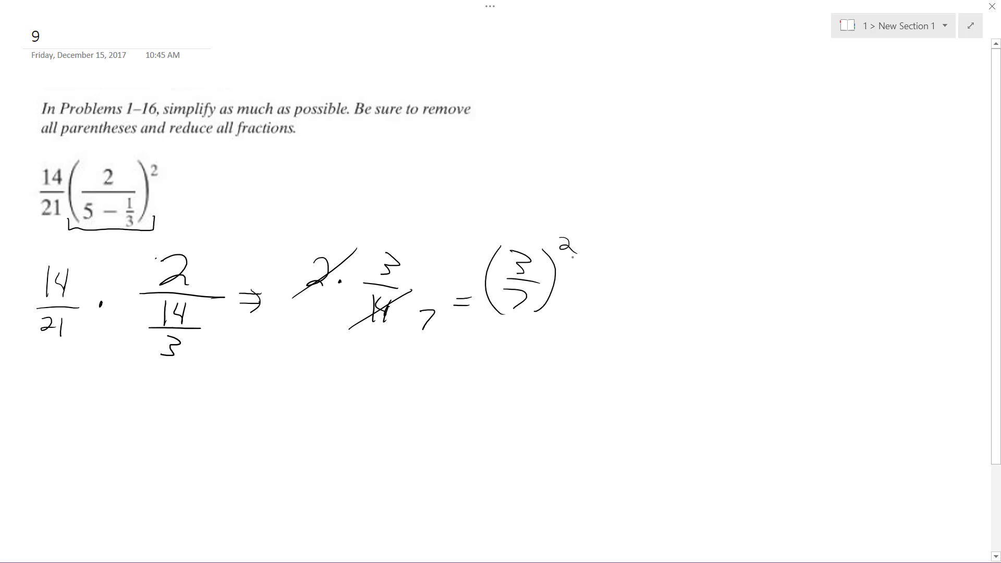
pyautogui.moveTo(491, 338); pyautogui.dragTo(492, 409)
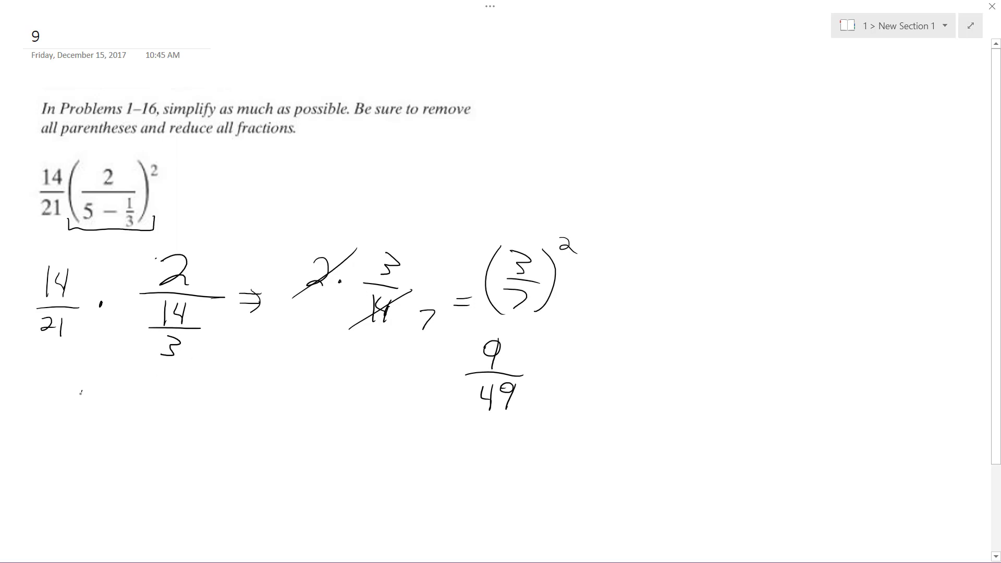
pyautogui.moveTo(71, 402); pyautogui.dragTo(108, 466)
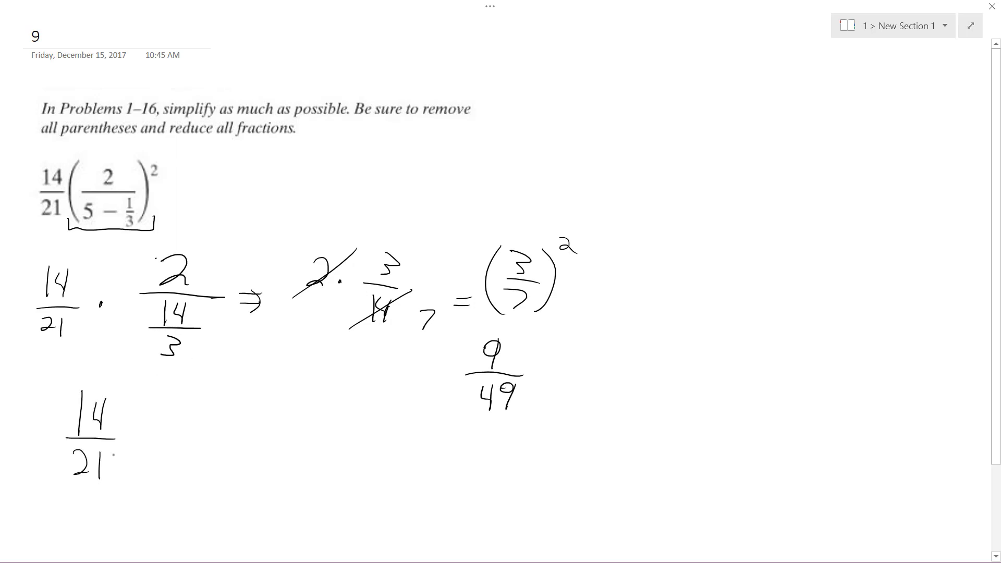